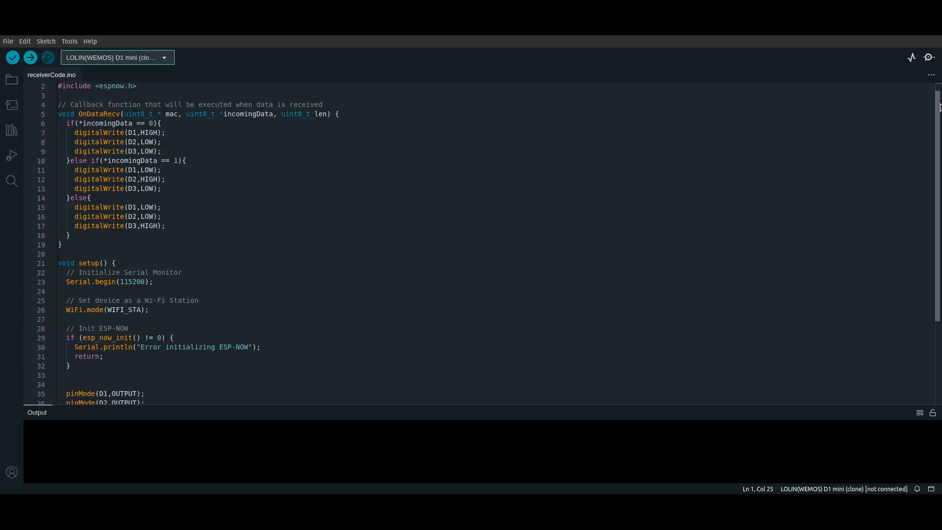
Review the MAC reader sketch and upload it to the D1 mini until 'Done uploading.'
scroll(down, 3)
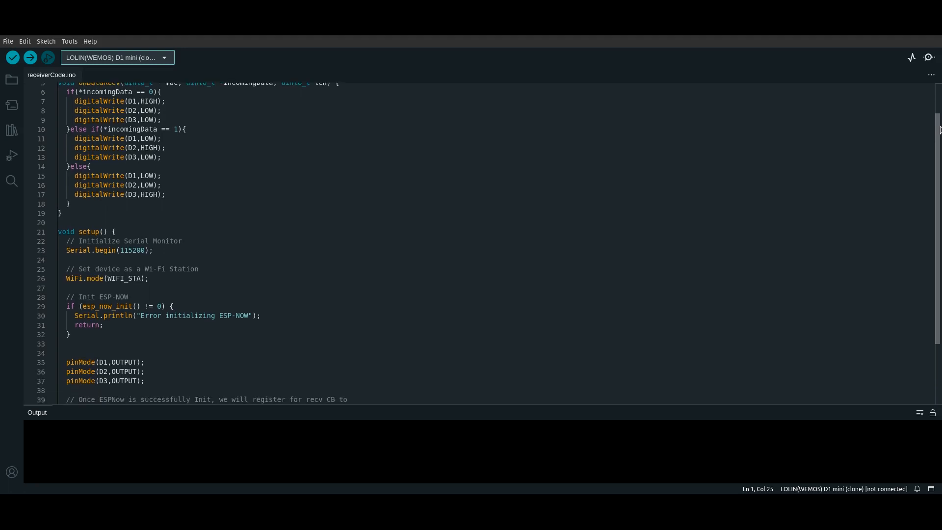
scroll(down, 3)
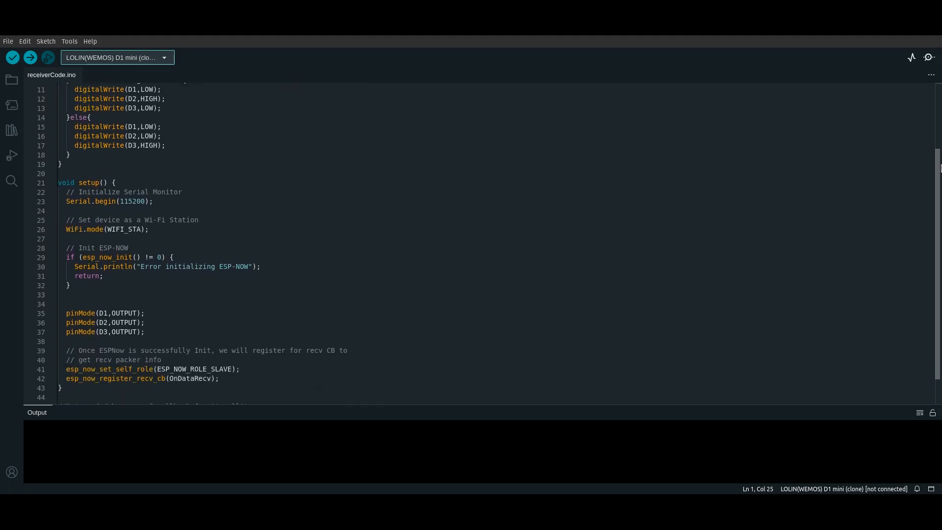
scroll(up, 3)
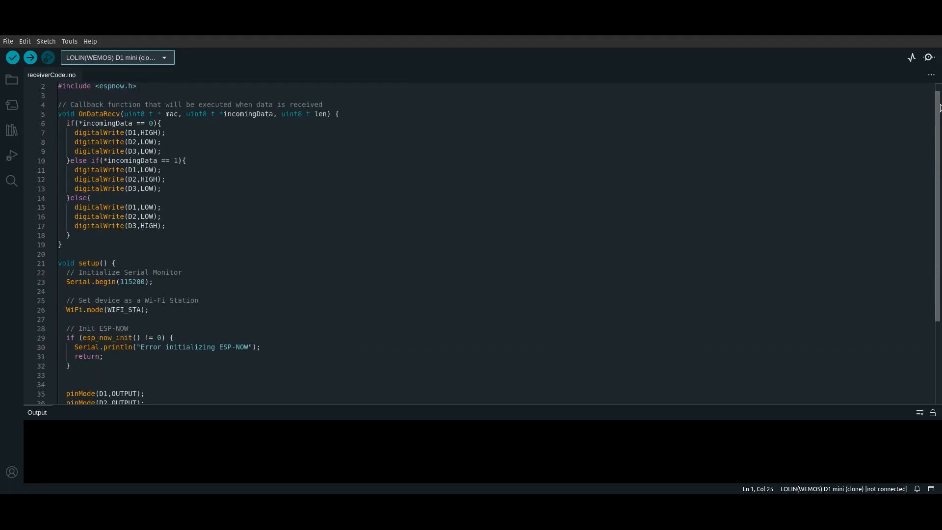
scroll(down, 3)
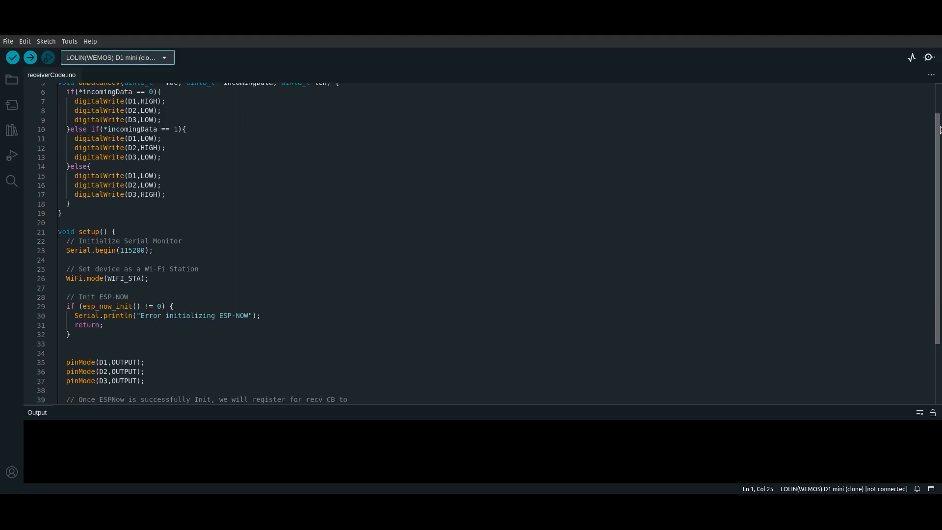
scroll(down, 3)
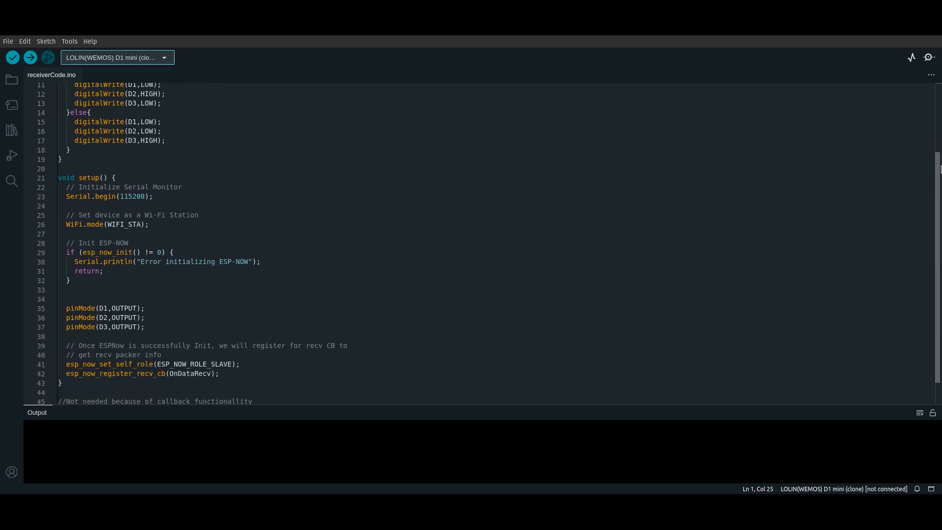
scroll(up, 3)
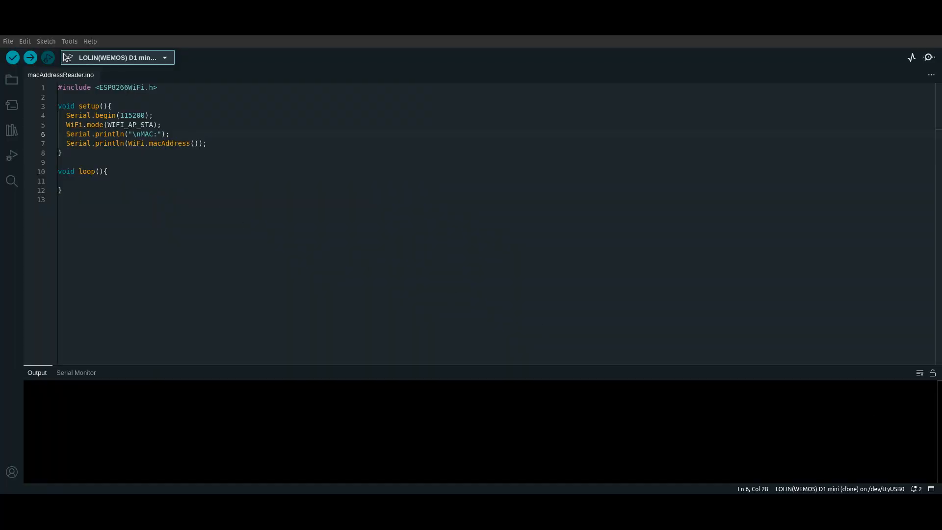
click(30, 57)
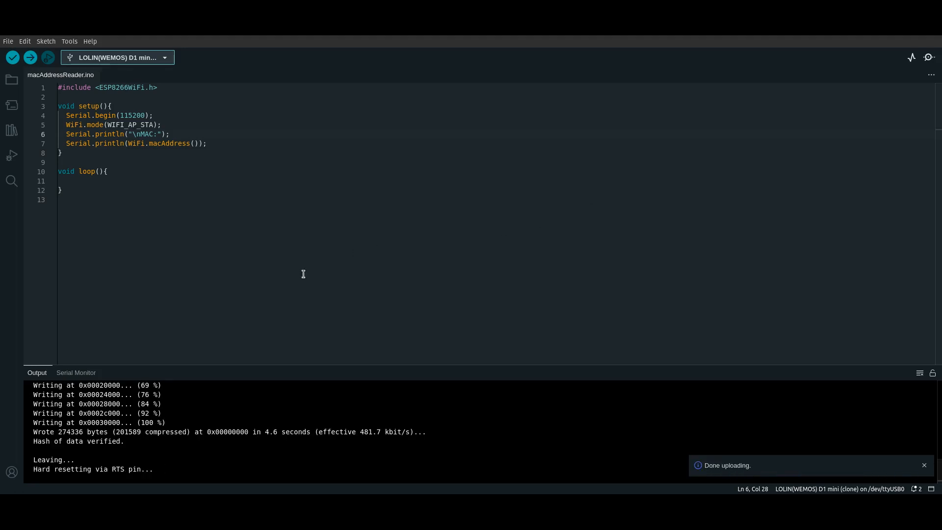
click(76, 372)
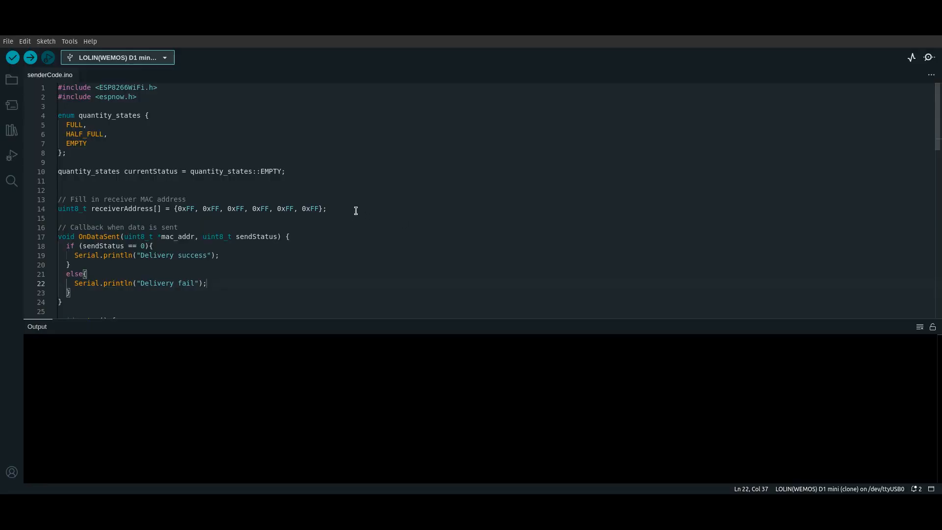
mouse_move(339, 211)
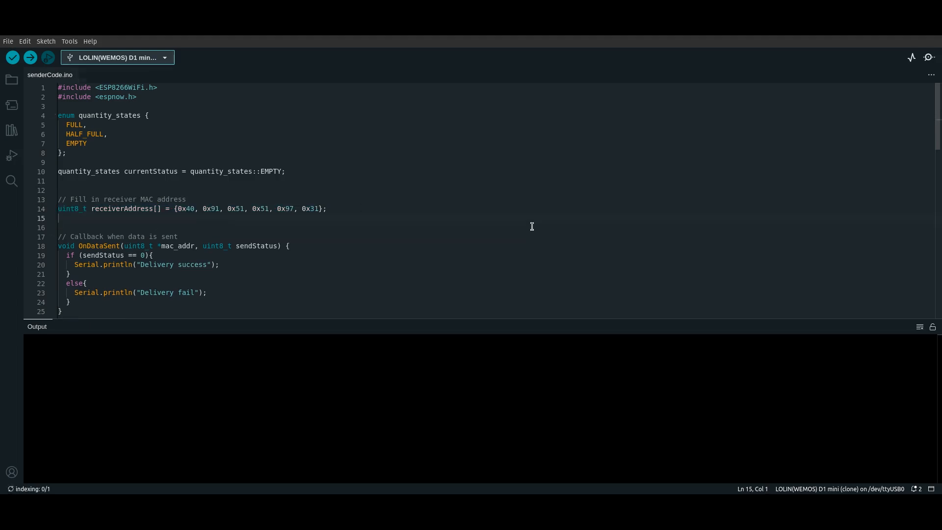
Upload the sender sketch with receiver MAC 0x40, 0x91, 0x51, 0x51, 0x97, 0x31 to the board
click(30, 57)
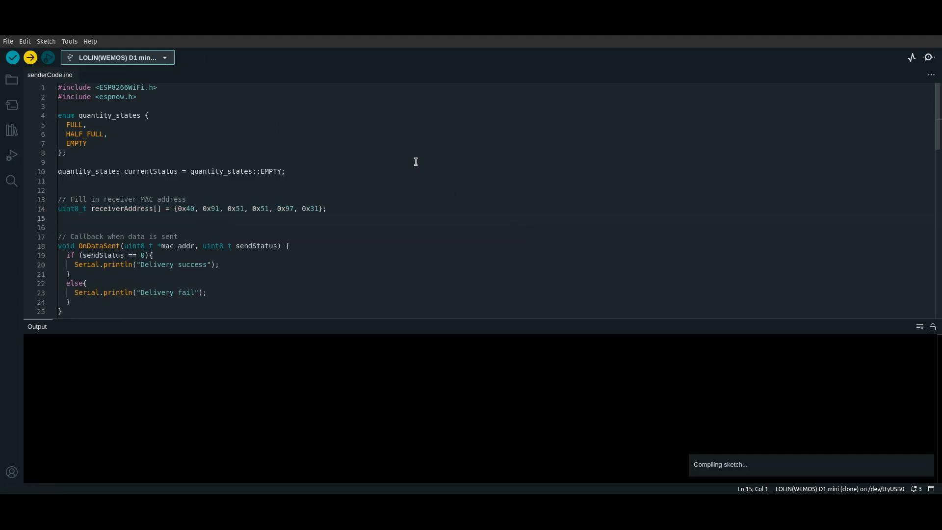